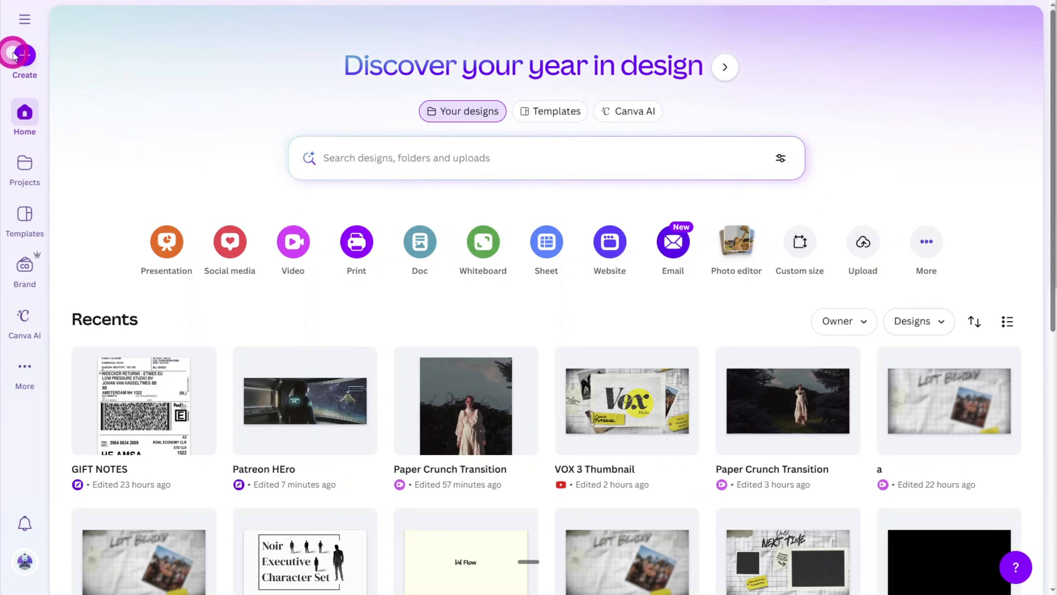
Start a new Mobile Video design from the Canva home page
click(17, 54)
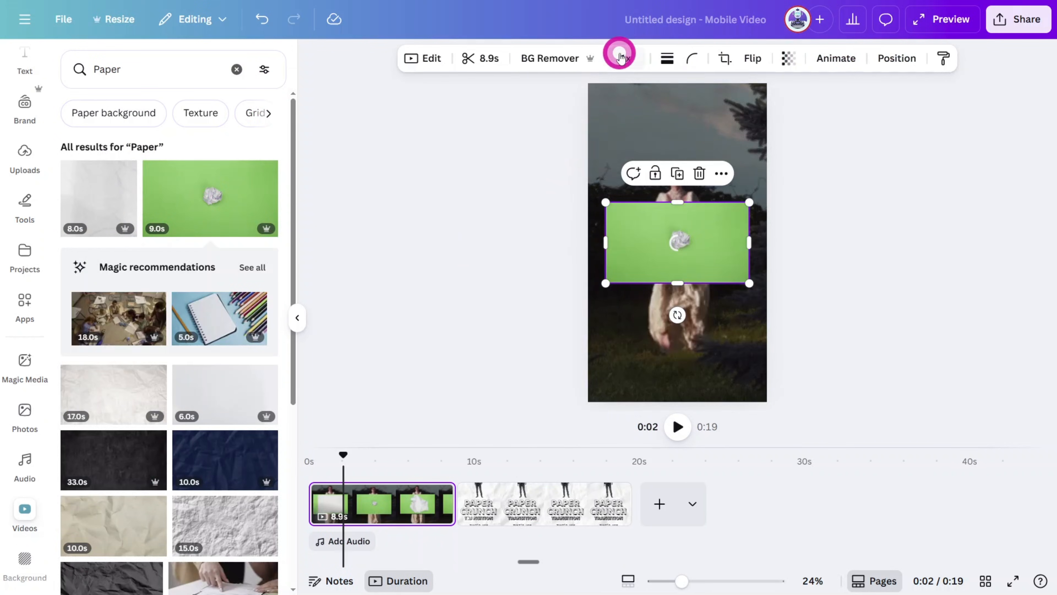
Set the paper crunch clip's Video Speed to 2x
click(482, 58)
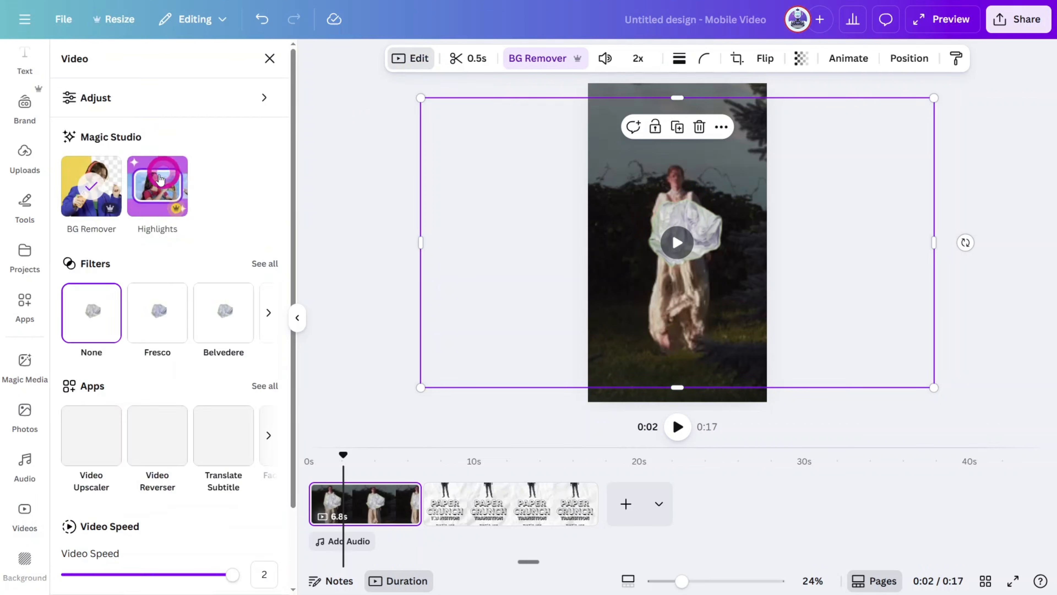
Adjust the crunch clip to Whites 74, Vibrance -100 and Saturation -100, previewing the white-out
click(94, 98)
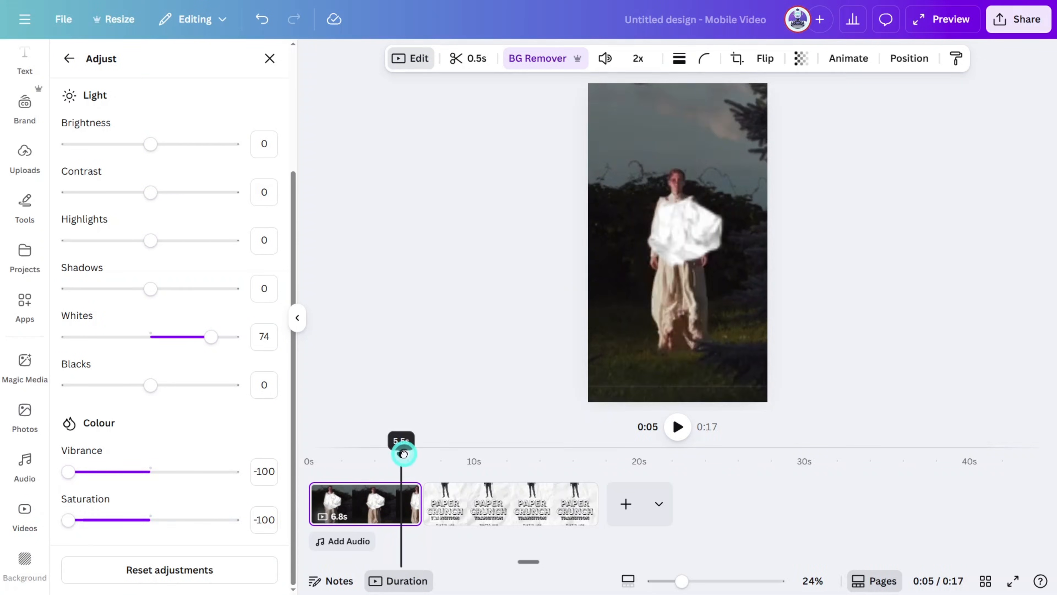
drag(403, 453, 417, 454)
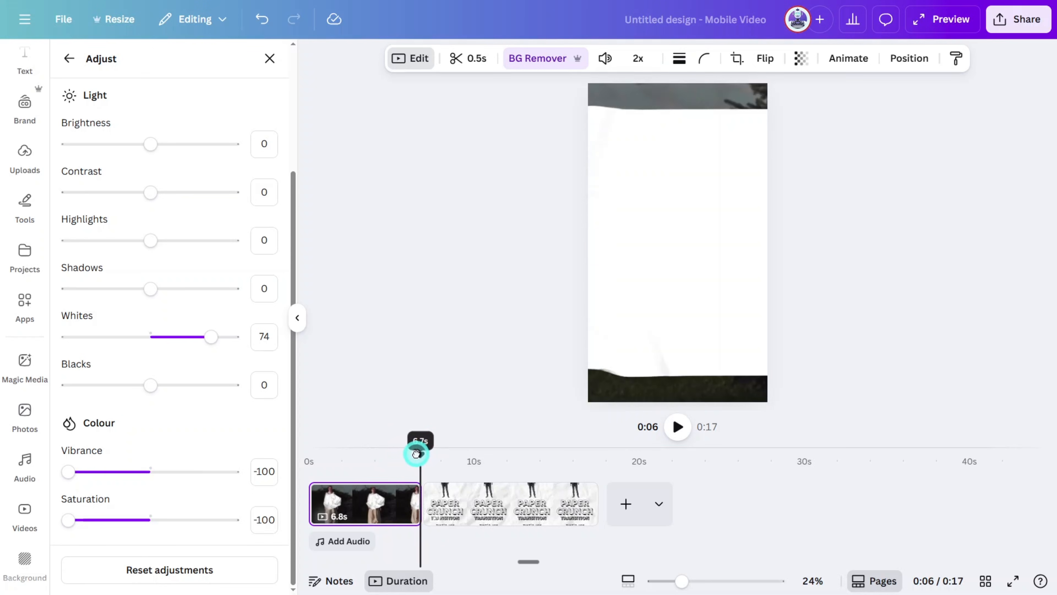
drag(417, 454, 413, 456)
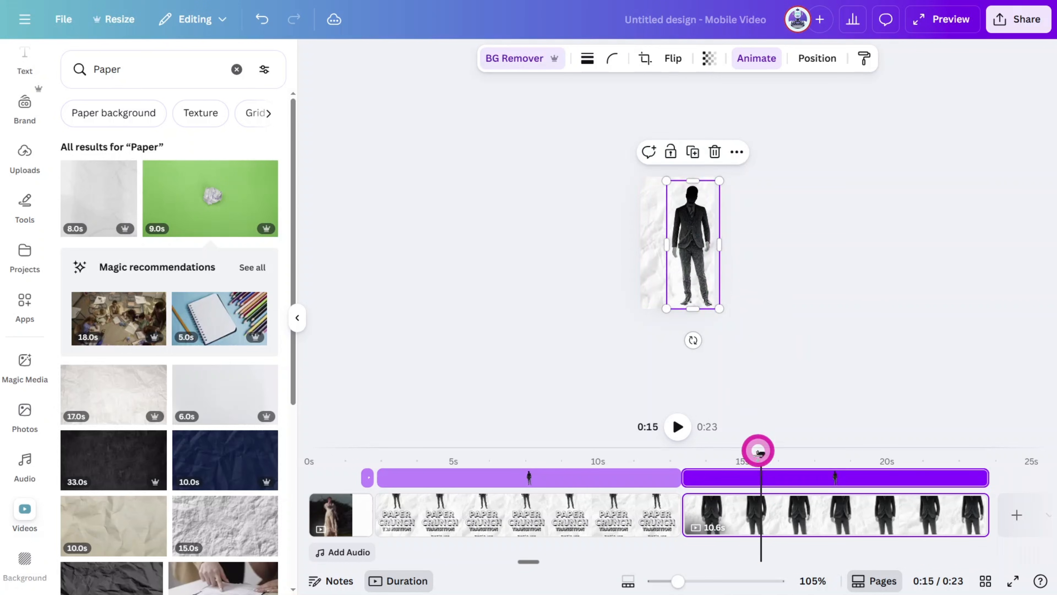
Select the suited man cutout on the final paper-background page to scale him up
click(868, 295)
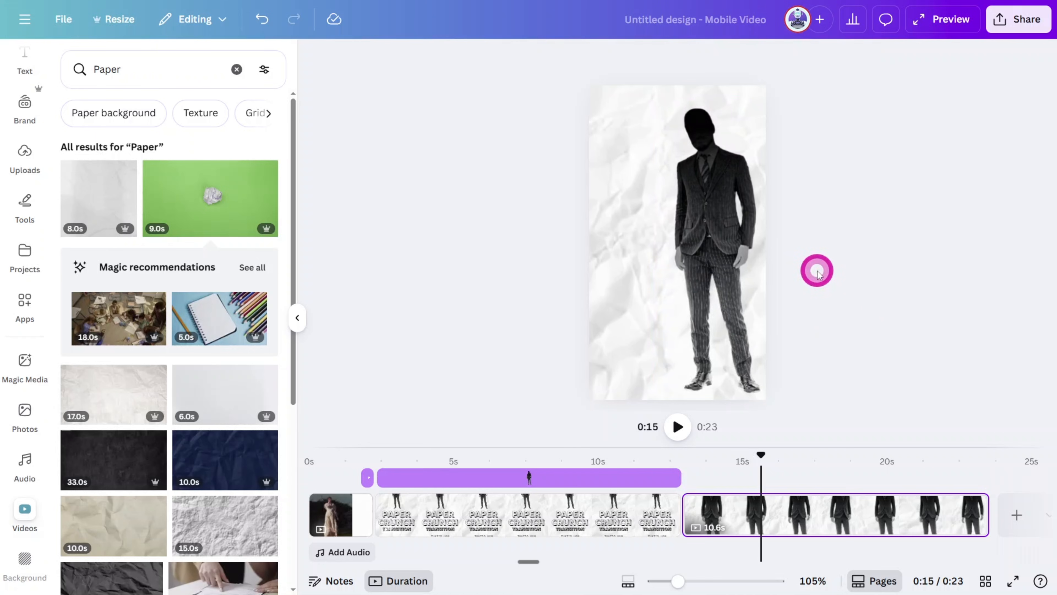
click(699, 242)
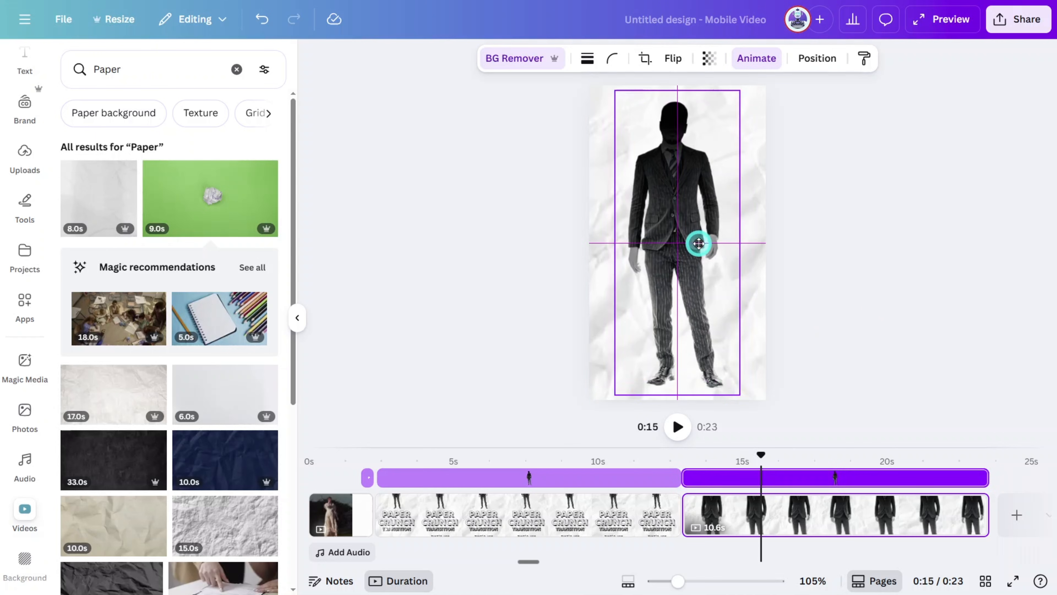